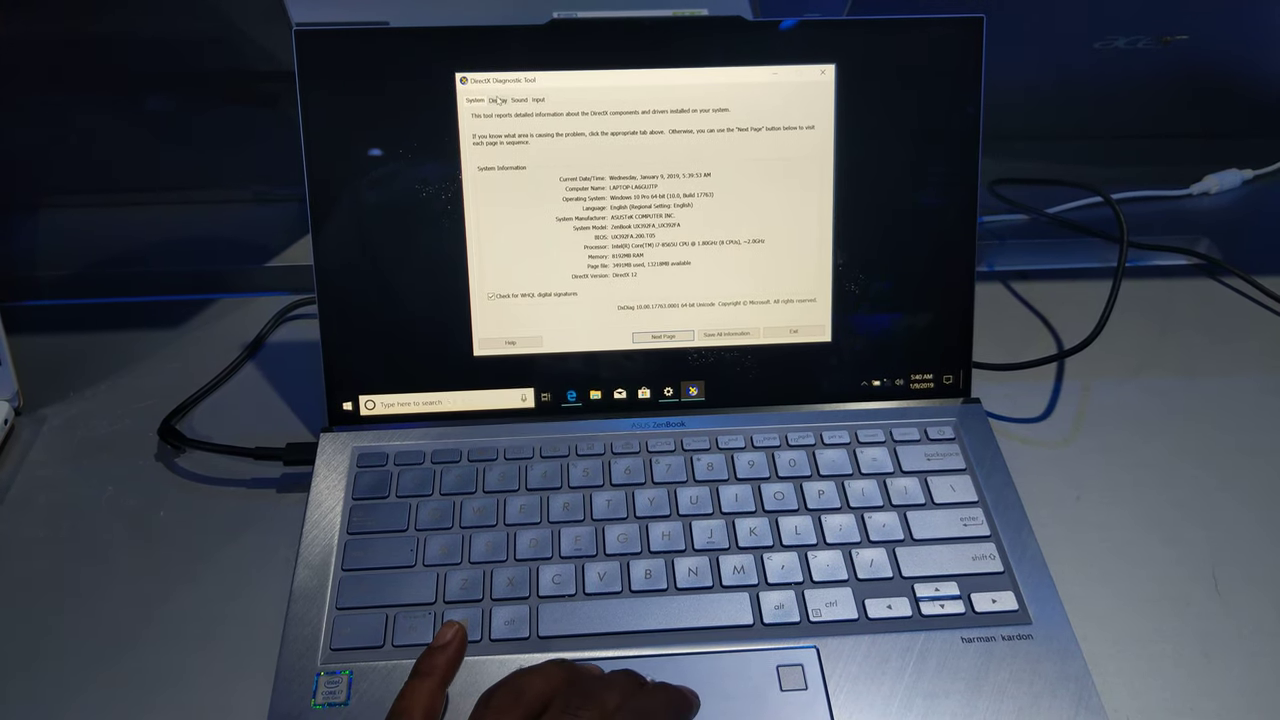
Step: Switch to the Sound tab to view the Realtek speakers' device and driver details
click(522, 99)
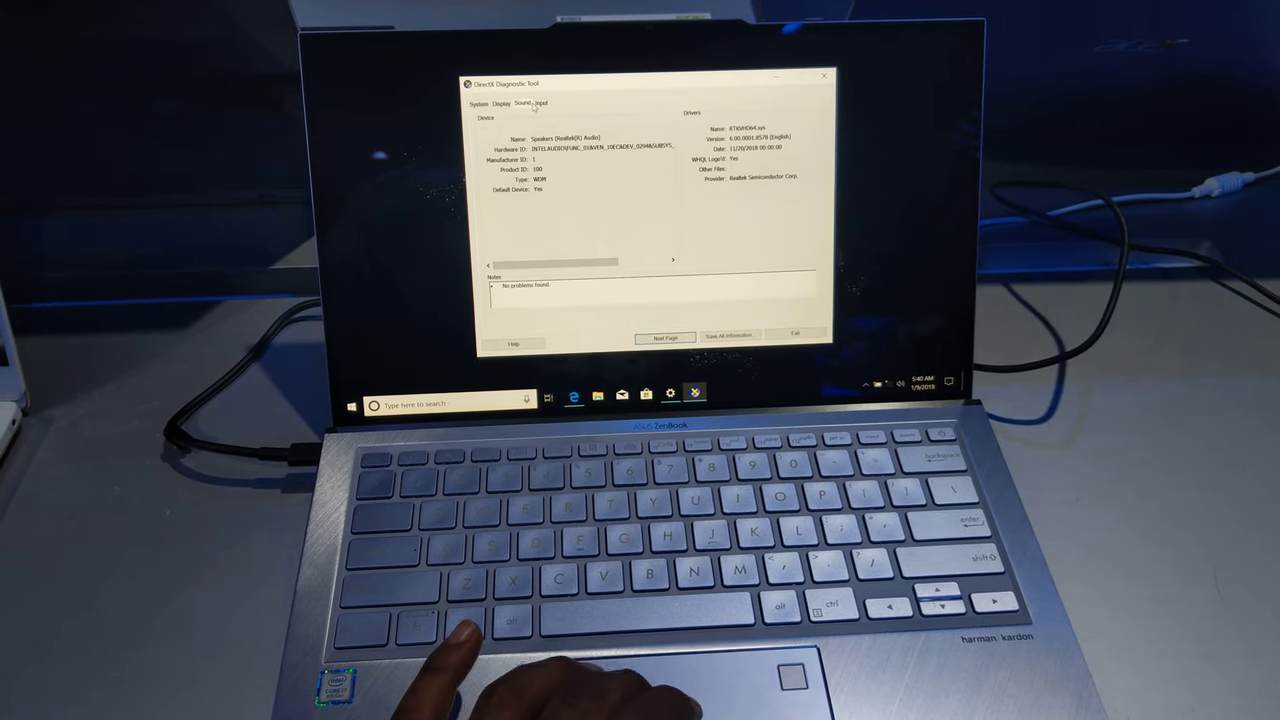